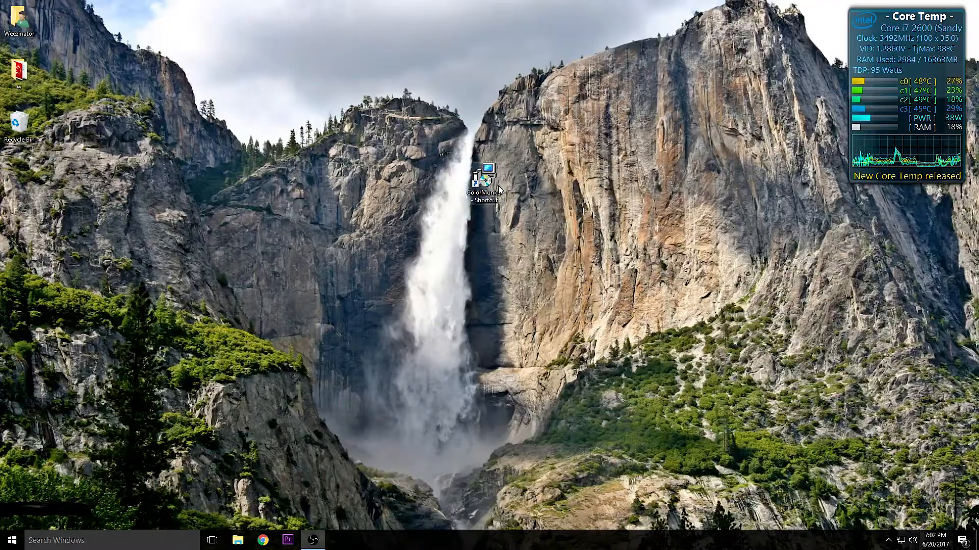
Run the ColorMunki Display installer in English, accepting the license and default install and Start Menu folders.
{"action": "double_click", "coordinate": [485, 179]}
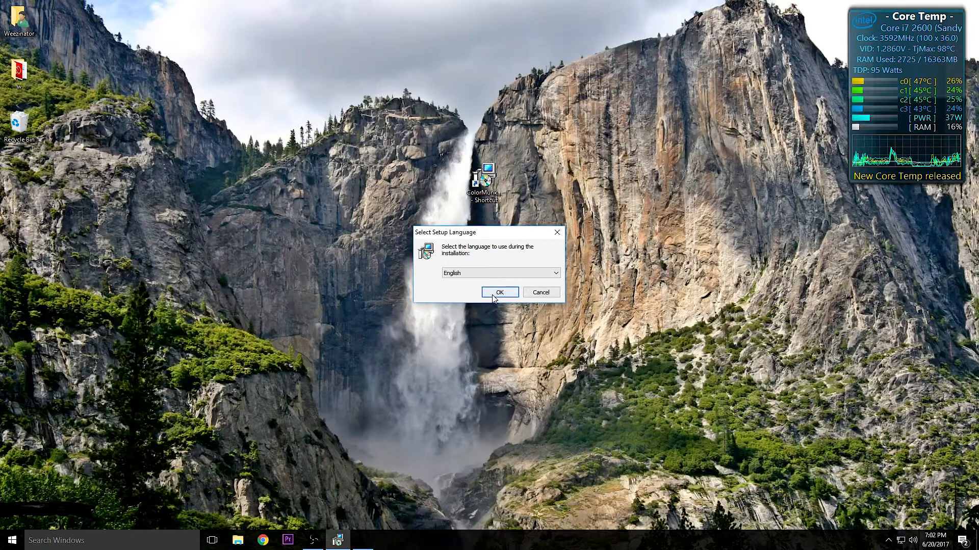
{"action": "left_click", "coordinate": [500, 292]}
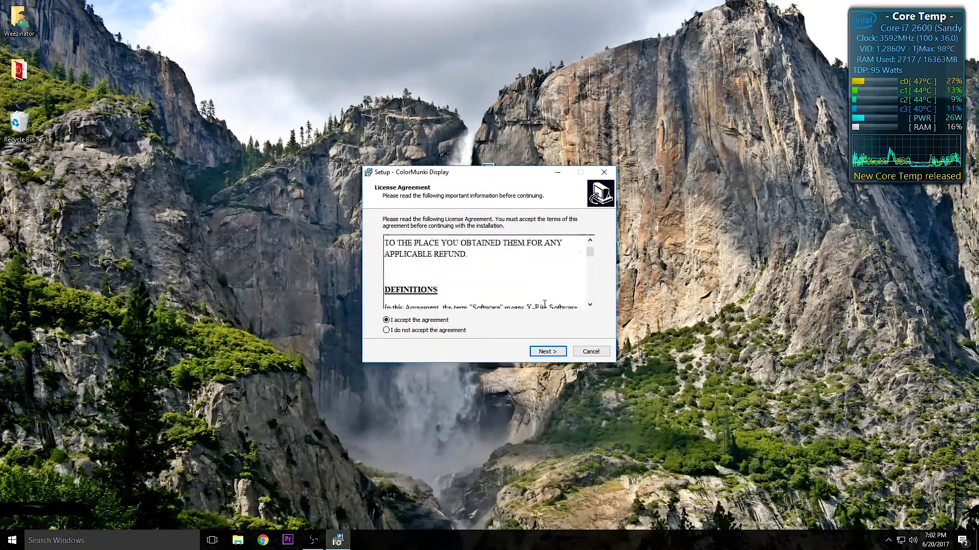
{"action": "left_click", "coordinate": [547, 351]}
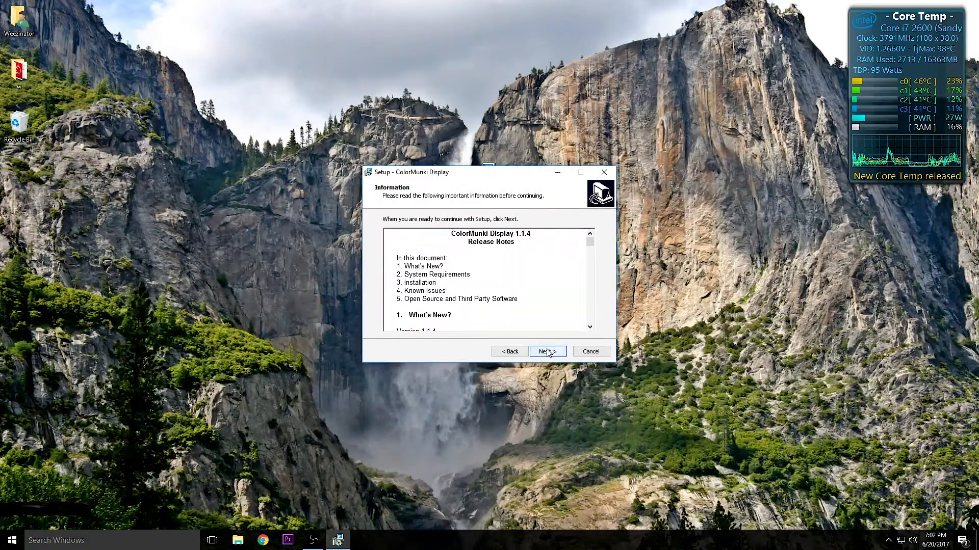
{"action": "scroll", "scroll_direction": "down", "scroll_amount": 3}
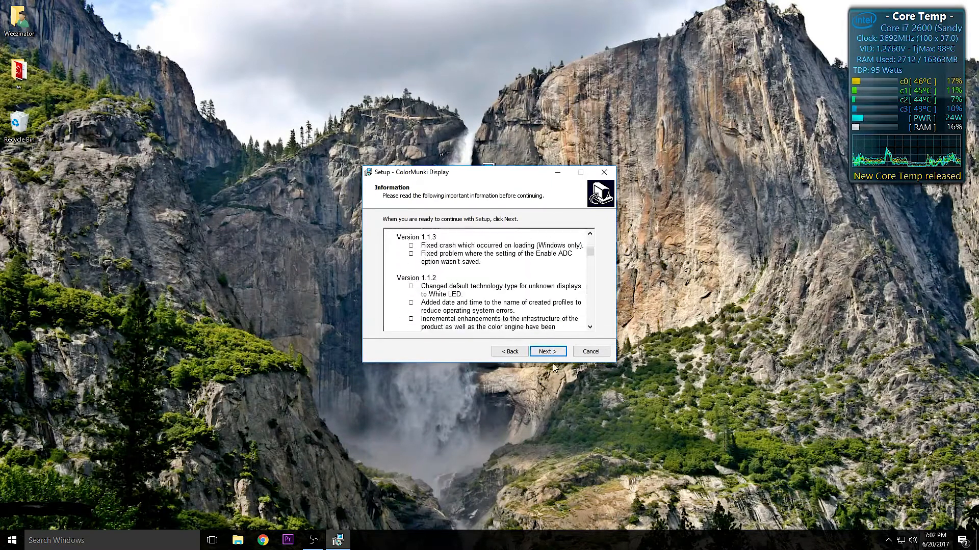
{"action": "left_click", "coordinate": [547, 351]}
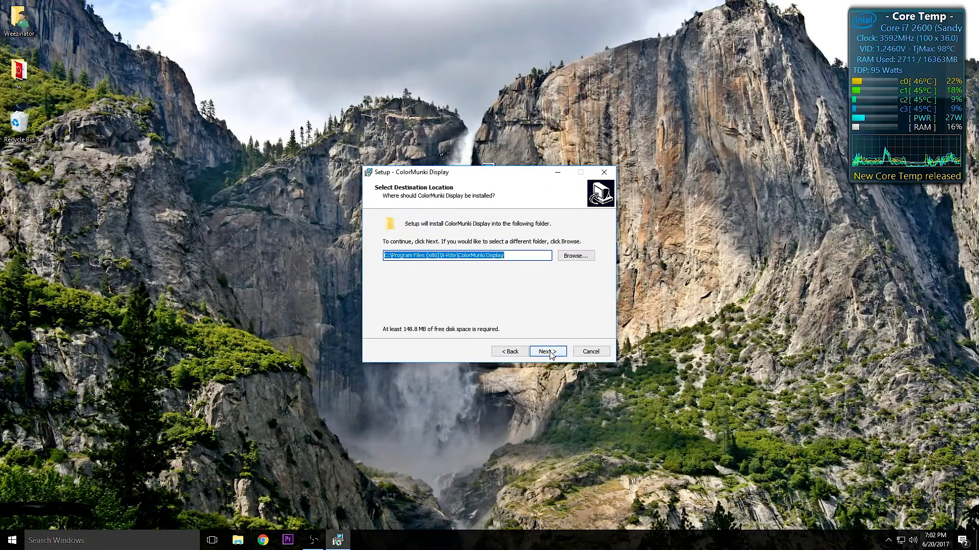
{"action": "left_click", "coordinate": [547, 351]}
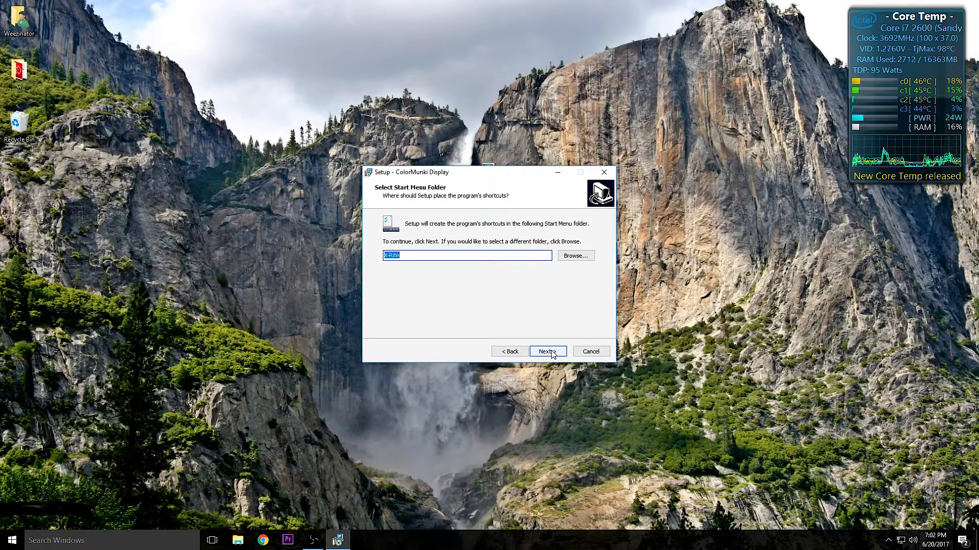
{"action": "left_click", "coordinate": [548, 351]}
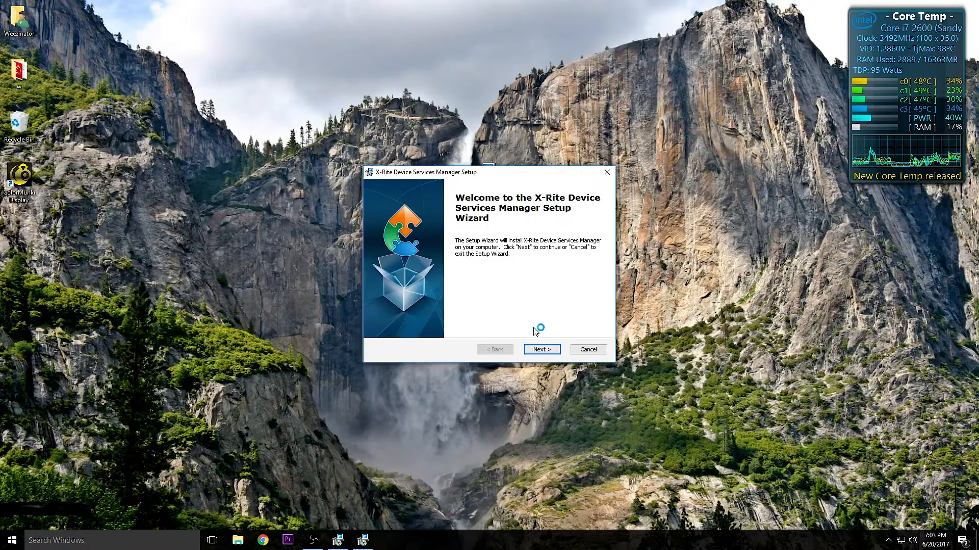
Install the X-Rite Device Services Manager, trusting the X-Rite device driver, and finish its wizard.
{"action": "left_click", "coordinate": [543, 349]}
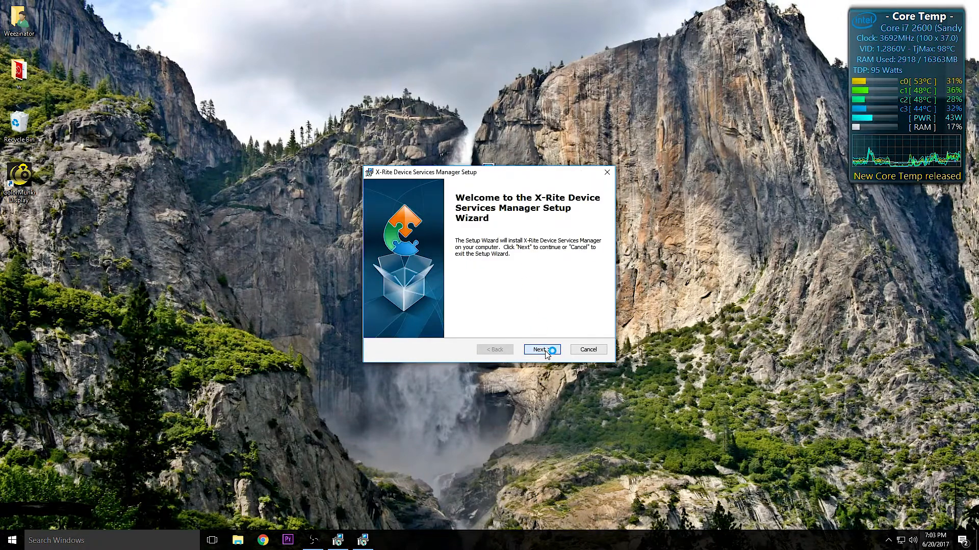
{"action": "left_click", "coordinate": [541, 350]}
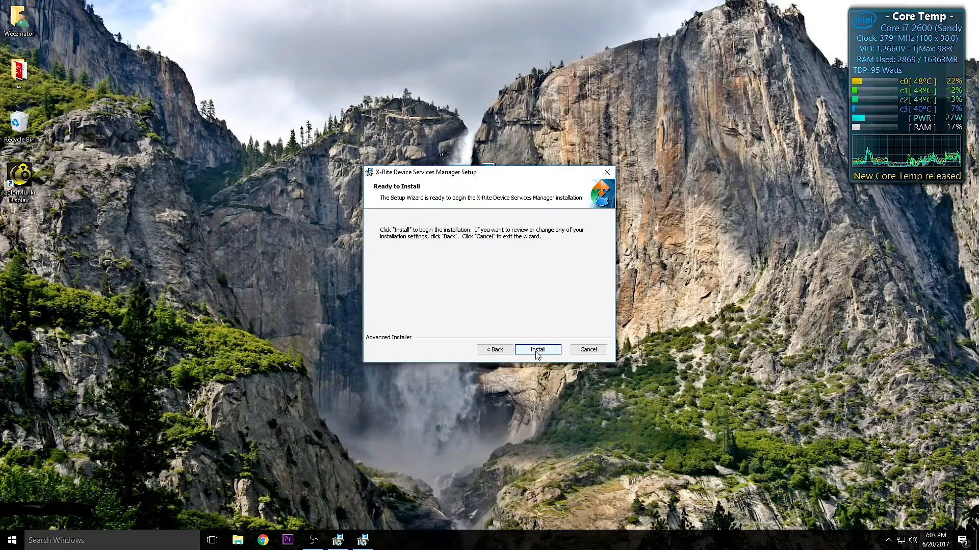
{"action": "left_click", "coordinate": [539, 349]}
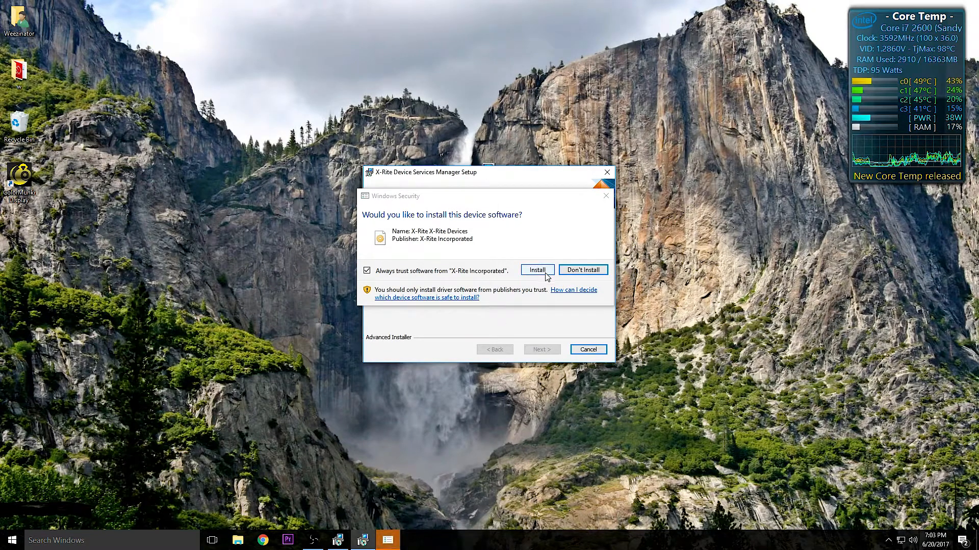
{"action": "left_click", "coordinate": [538, 269]}
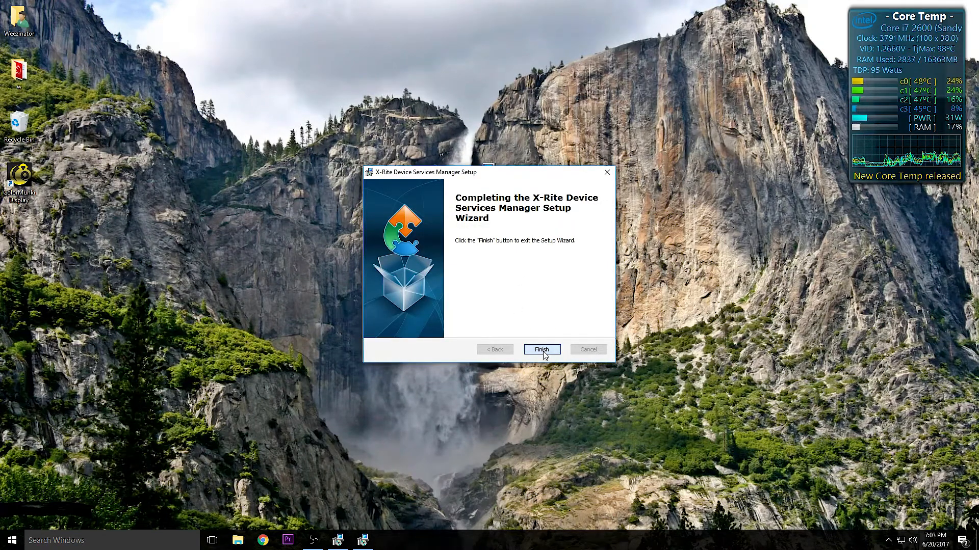
{"action": "left_click", "coordinate": [542, 350]}
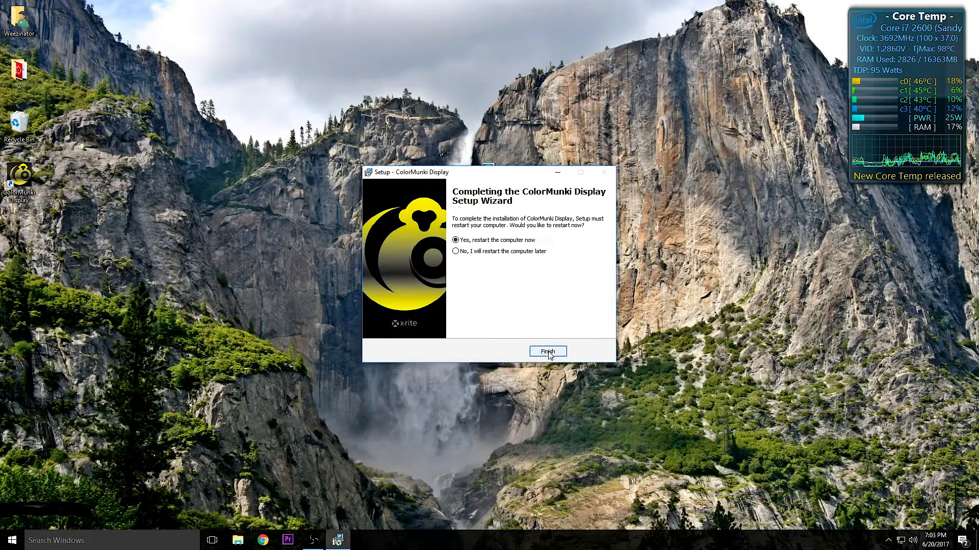
{"action": "mouse_move", "coordinate": [308, 272]}
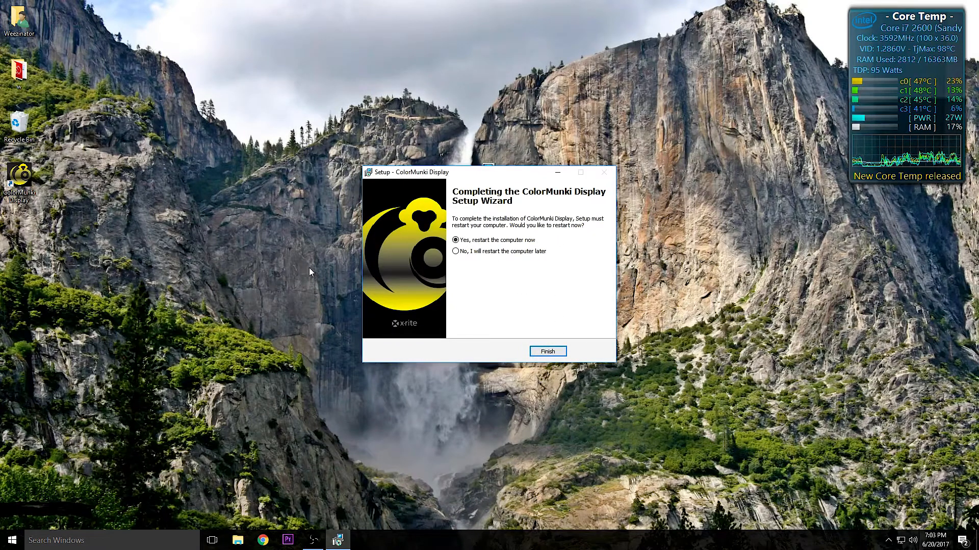
Finish ColorMunki Display setup with 'Yes, restart the computer now' selected.
{"action": "left_click", "coordinate": [547, 351]}
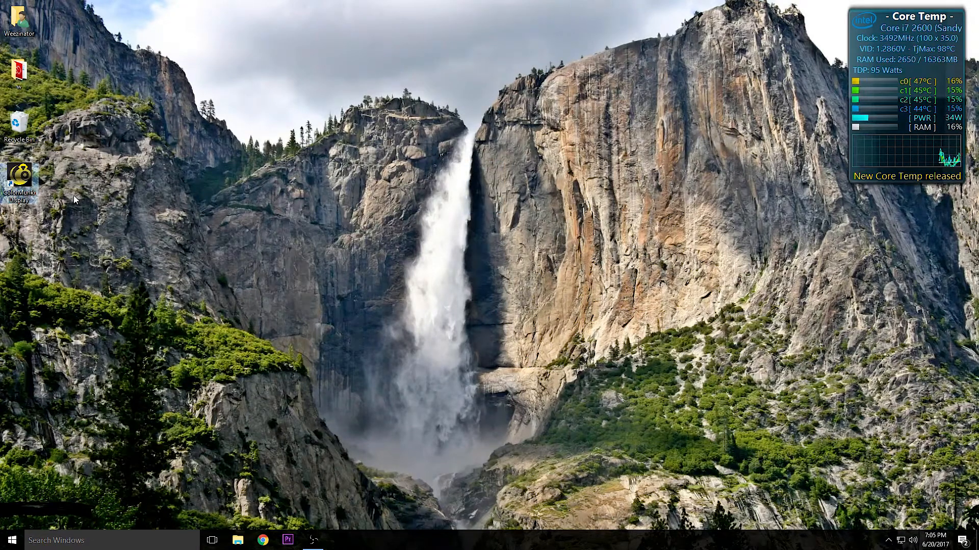
{"action": "mouse_move", "coordinate": [22, 172]}
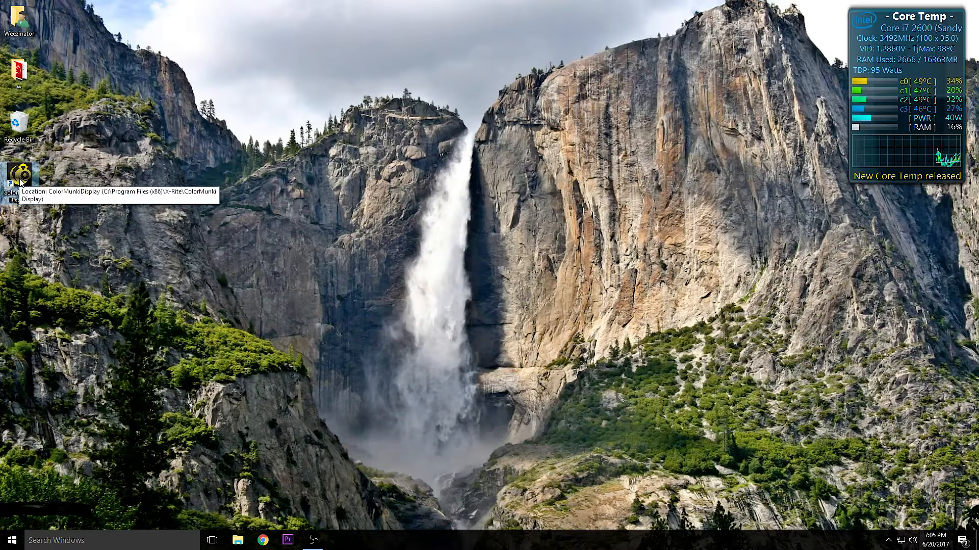
Launch ColorMunki Display from the desktop and start Profile My Display.
{"action": "double_click", "coordinate": [19, 172]}
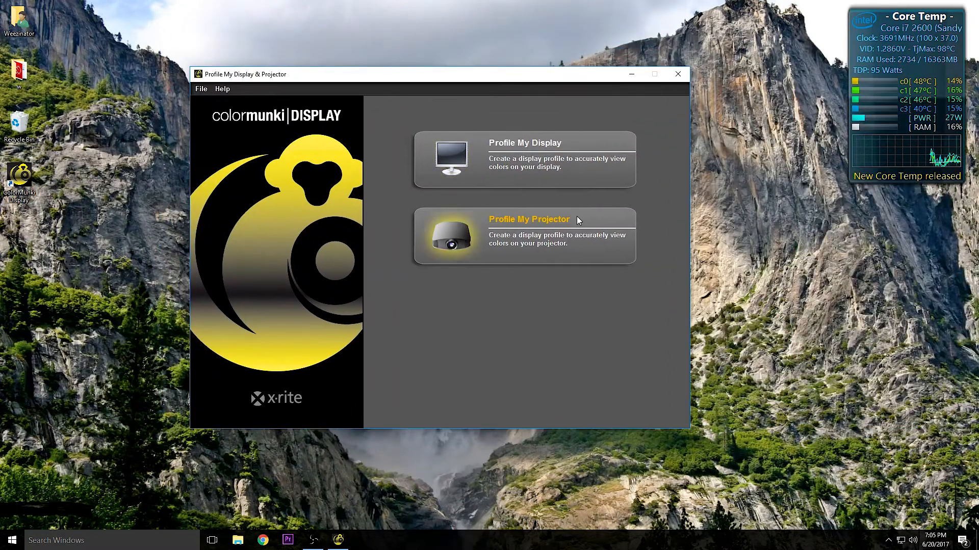
{"action": "mouse_move", "coordinate": [548, 255]}
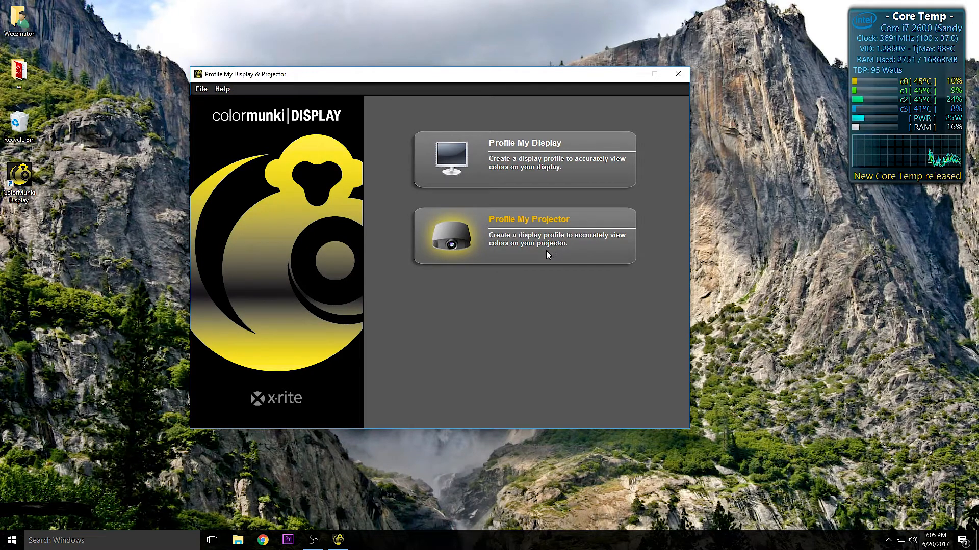
{"action": "mouse_move", "coordinate": [544, 261]}
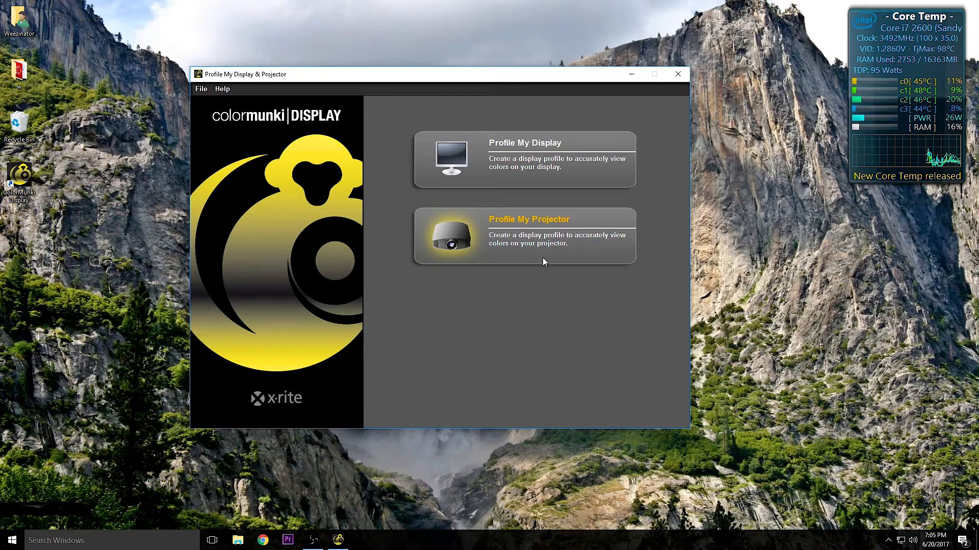
{"action": "mouse_move", "coordinate": [516, 169]}
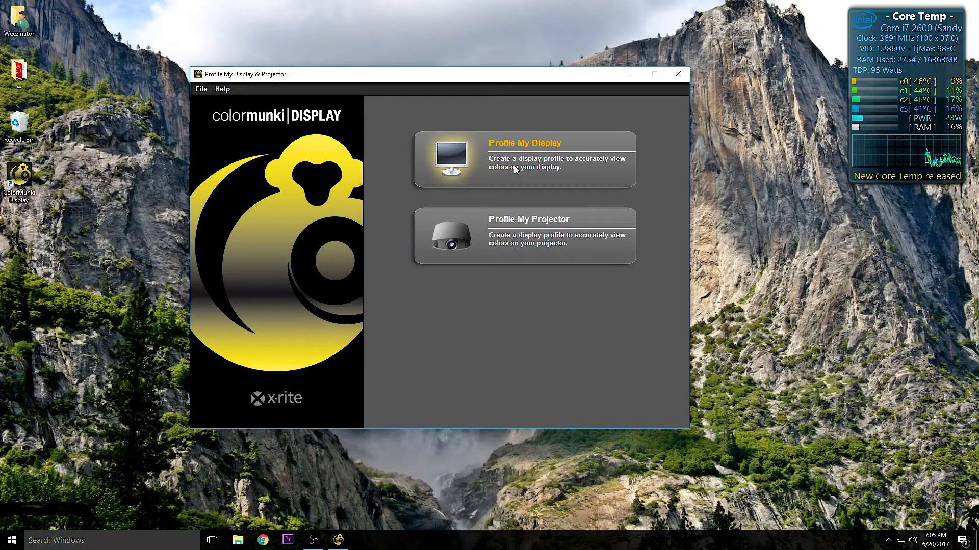
{"action": "left_click", "coordinate": [524, 159]}
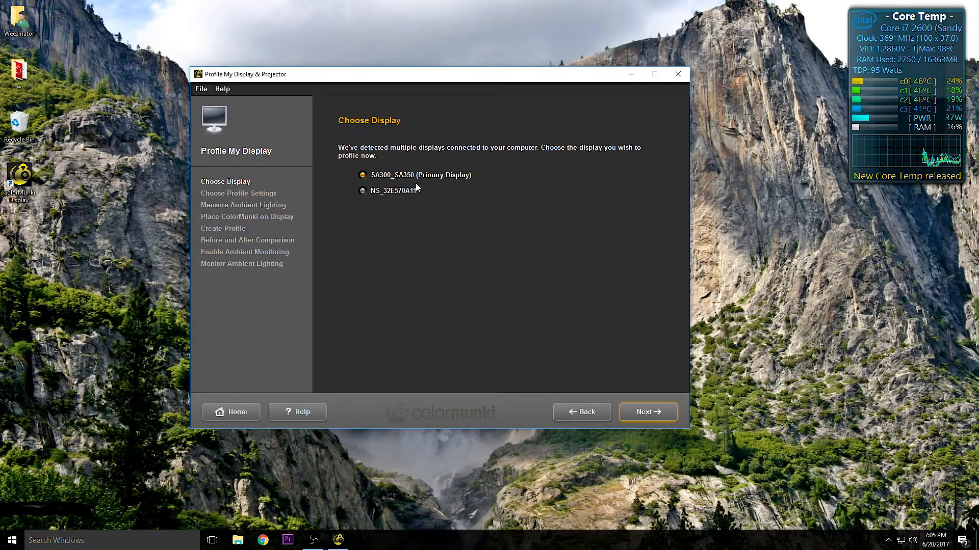
{"action": "mouse_move", "coordinate": [450, 239]}
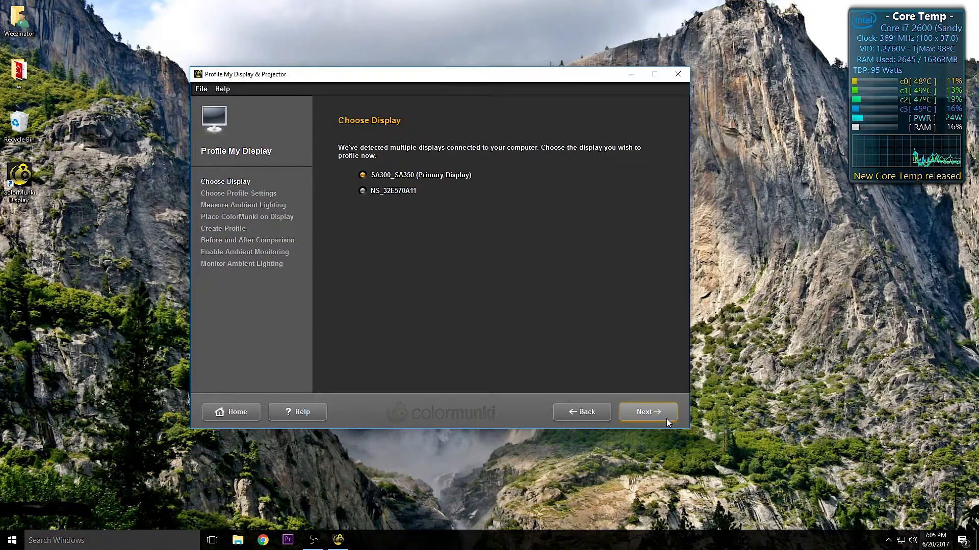
Keep SA300_SA350 (Primary Display) as the display to profile and continue.
{"action": "left_click", "coordinate": [649, 411]}
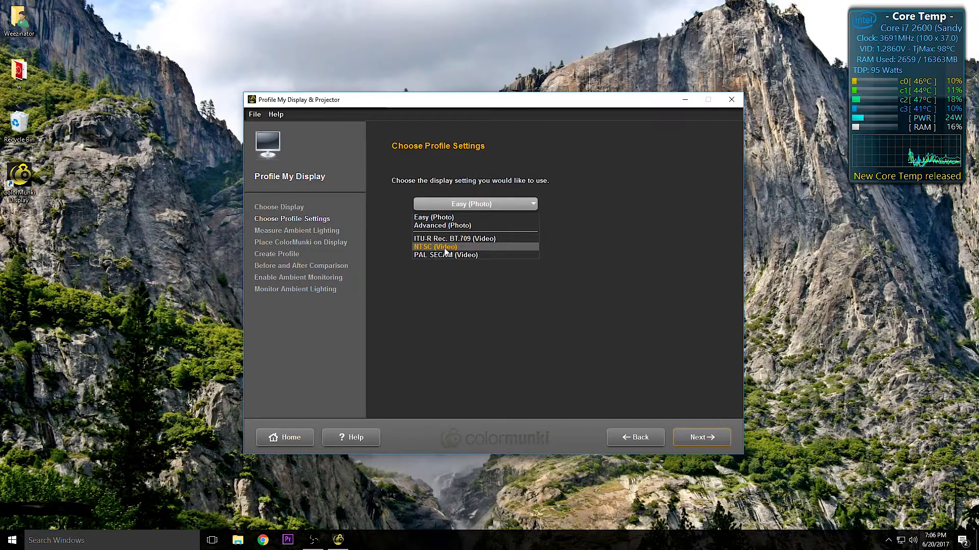
{"action": "mouse_move", "coordinate": [459, 221]}
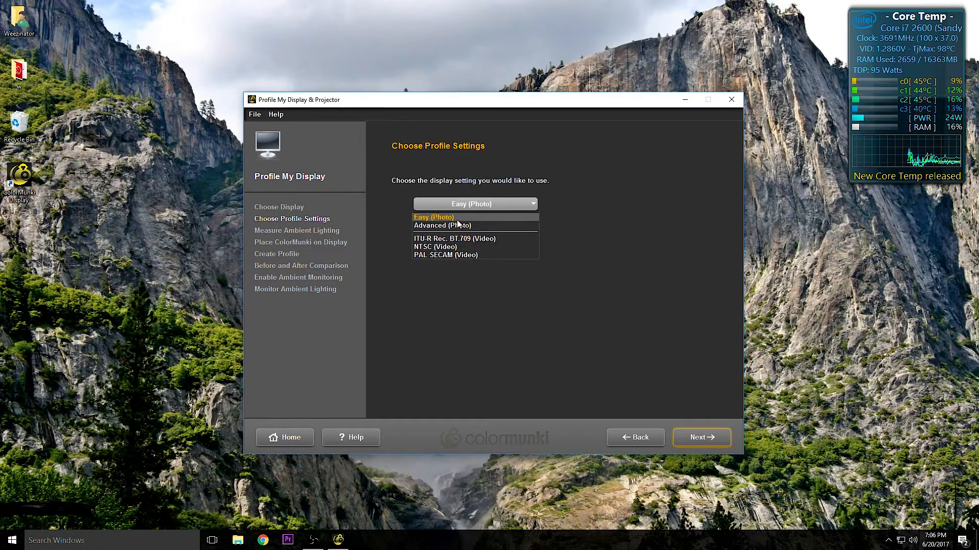
{"action": "mouse_move", "coordinate": [460, 225]}
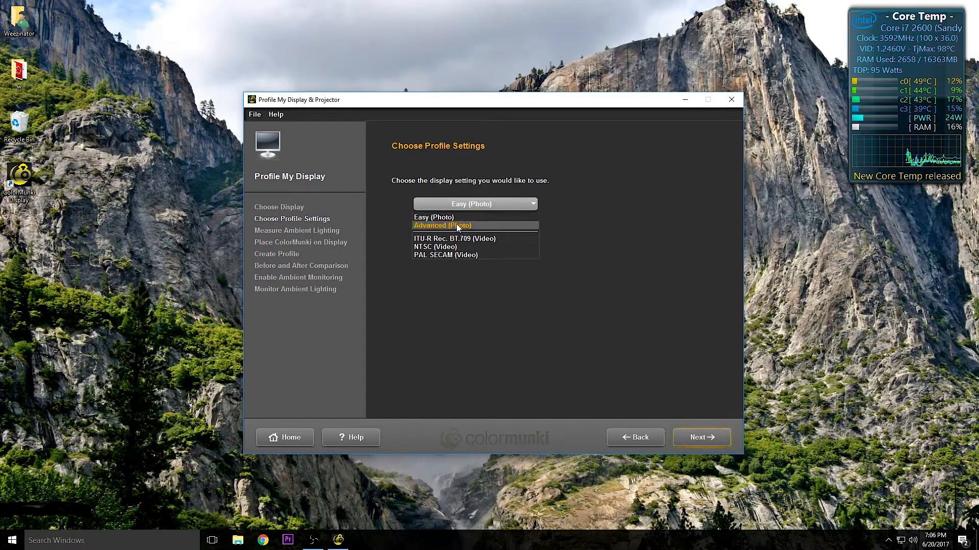
Set profile settings to Advanced (Photo), D65 white point and 130 cd/m² luminance, then continue.
{"action": "left_click", "coordinate": [457, 225]}
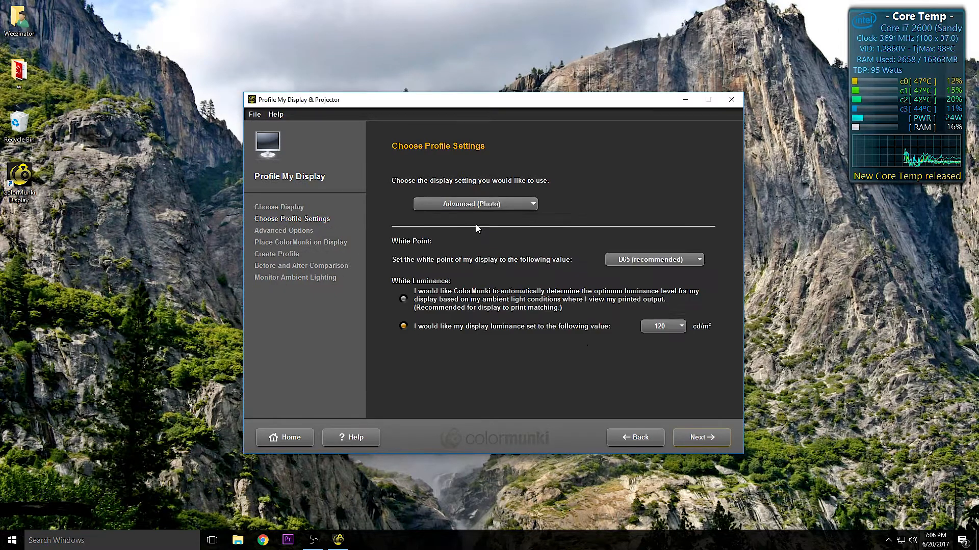
{"action": "mouse_move", "coordinate": [387, 255]}
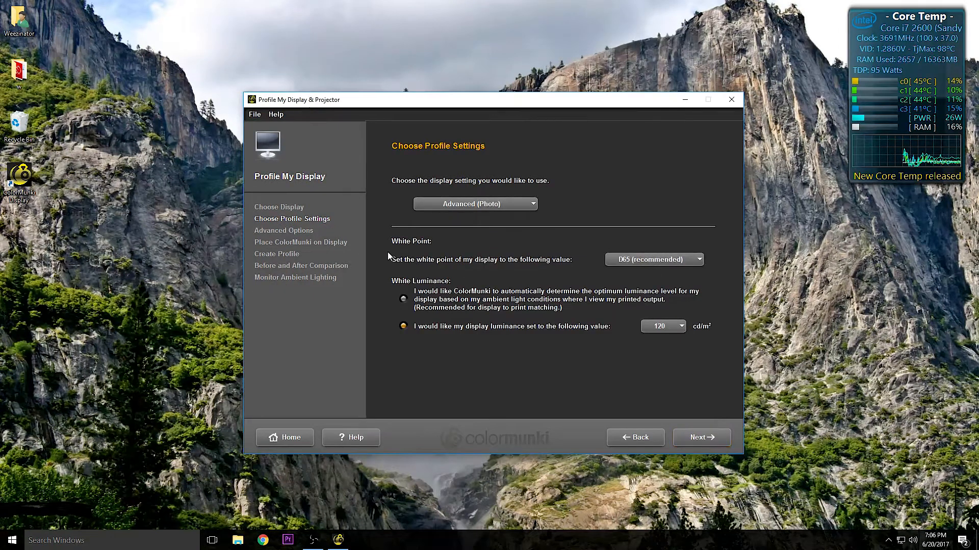
{"action": "left_click", "coordinate": [654, 259]}
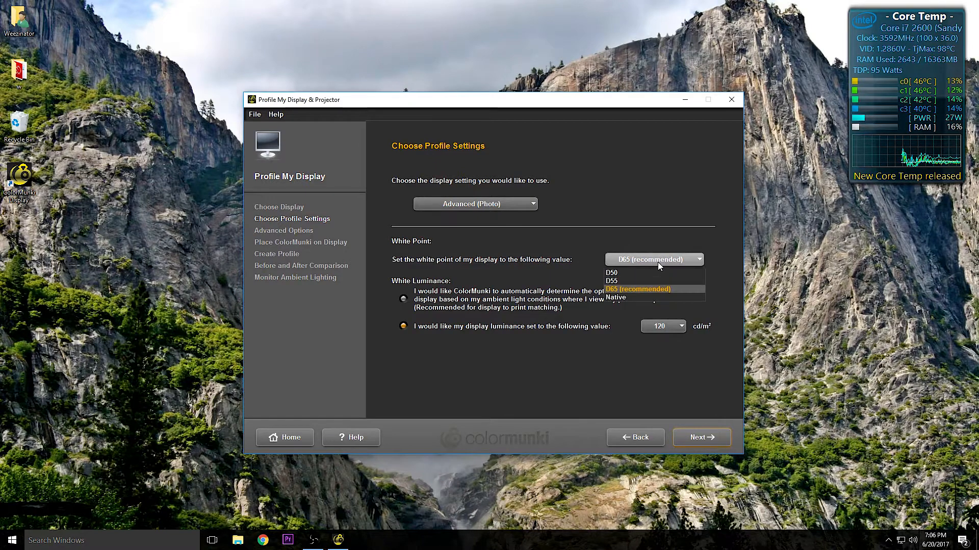
{"action": "left_click", "coordinate": [637, 289]}
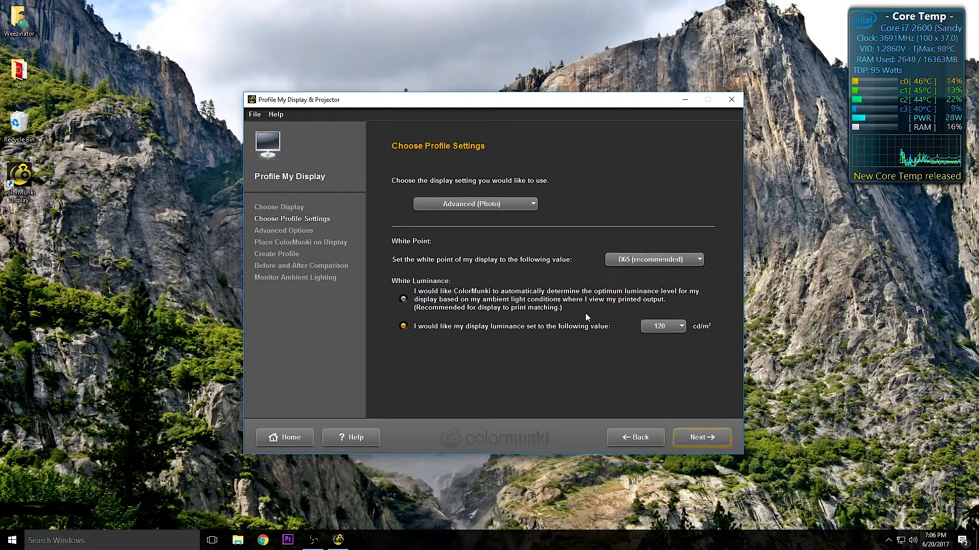
{"action": "left_click", "coordinate": [681, 326]}
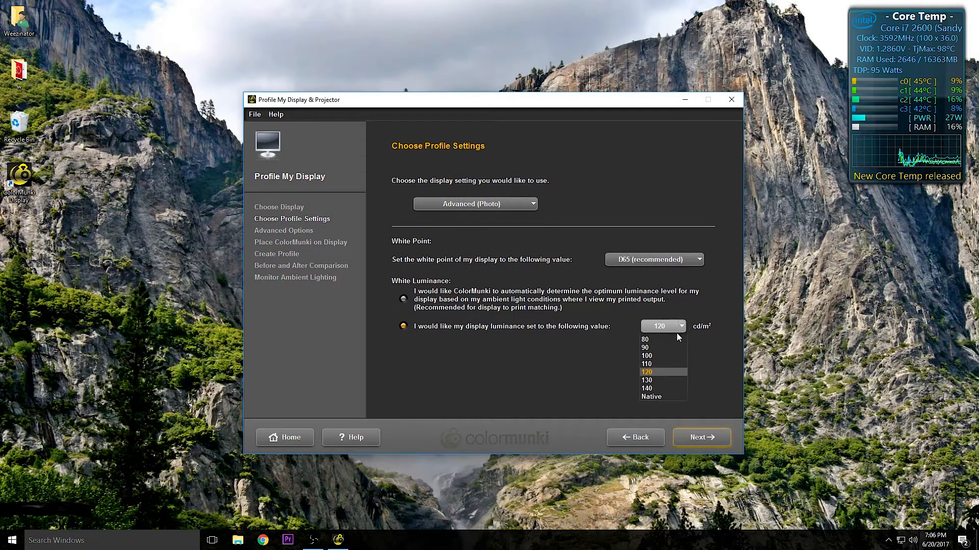
{"action": "mouse_move", "coordinate": [657, 381]}
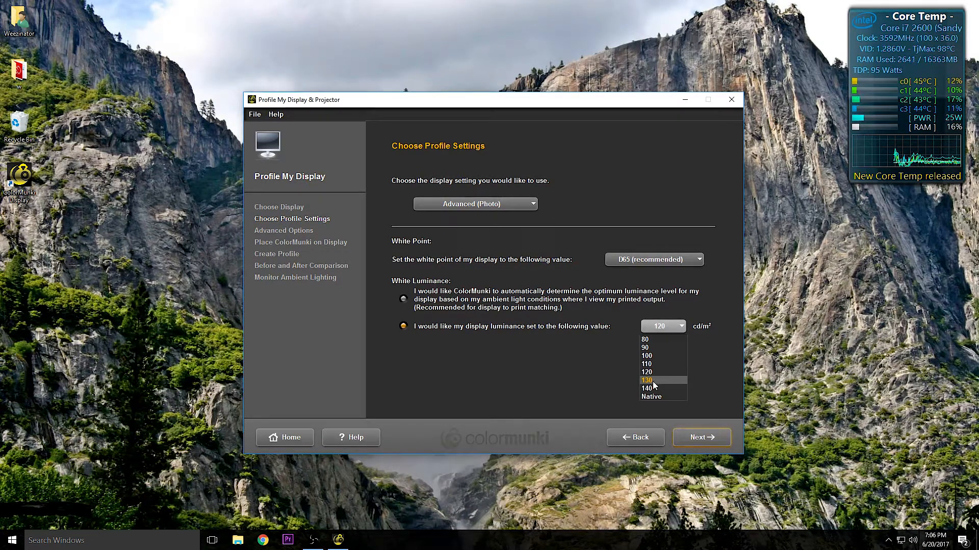
{"action": "left_click", "coordinate": [646, 381]}
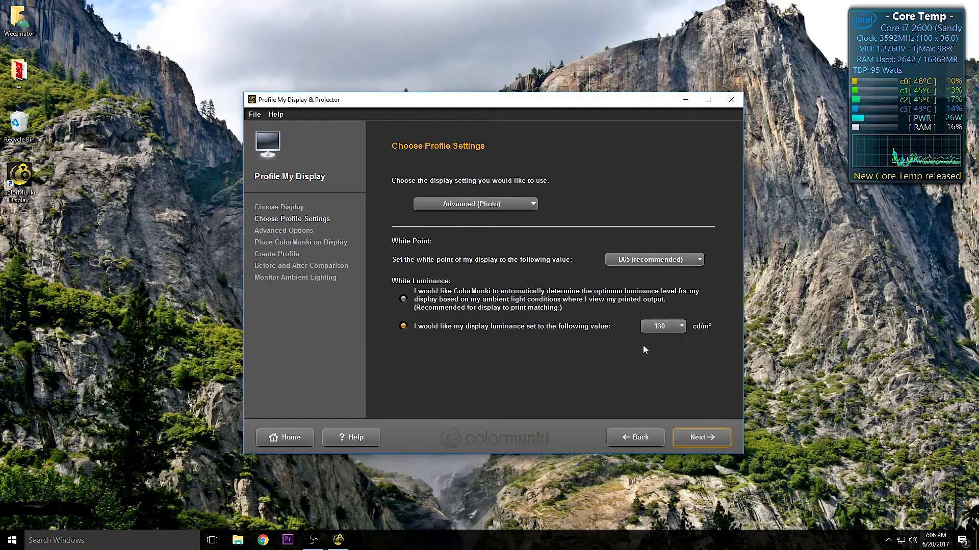
{"action": "mouse_move", "coordinate": [710, 436]}
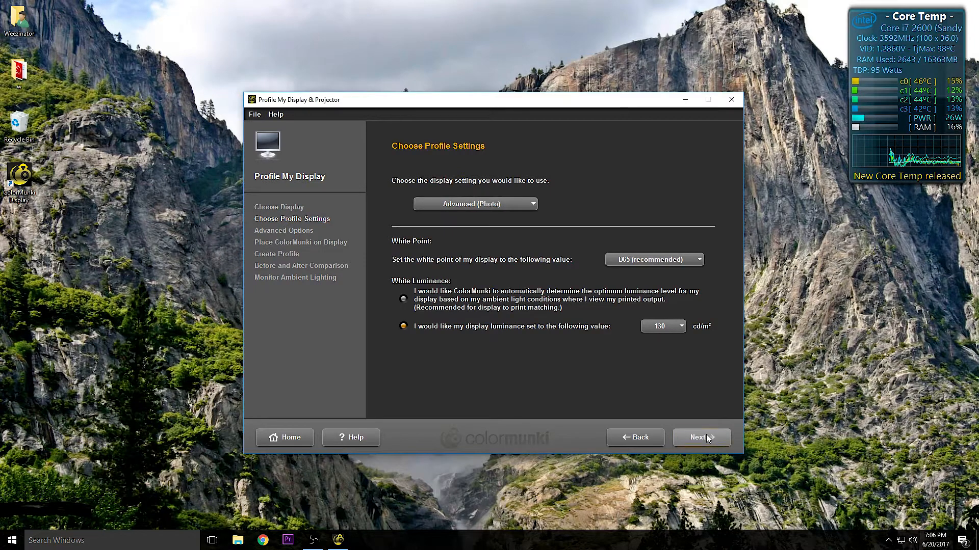
{"action": "left_click", "coordinate": [702, 437]}
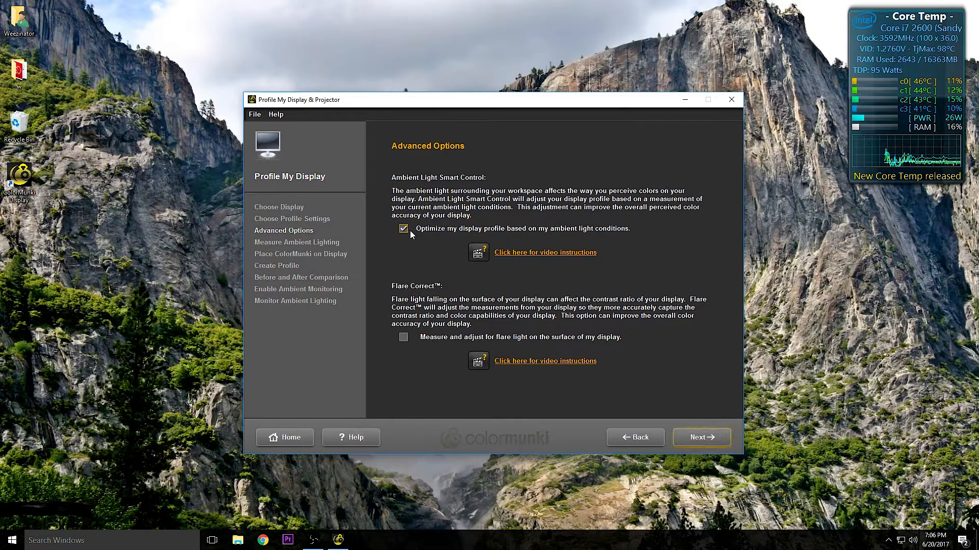
{"action": "mouse_move", "coordinate": [418, 237]}
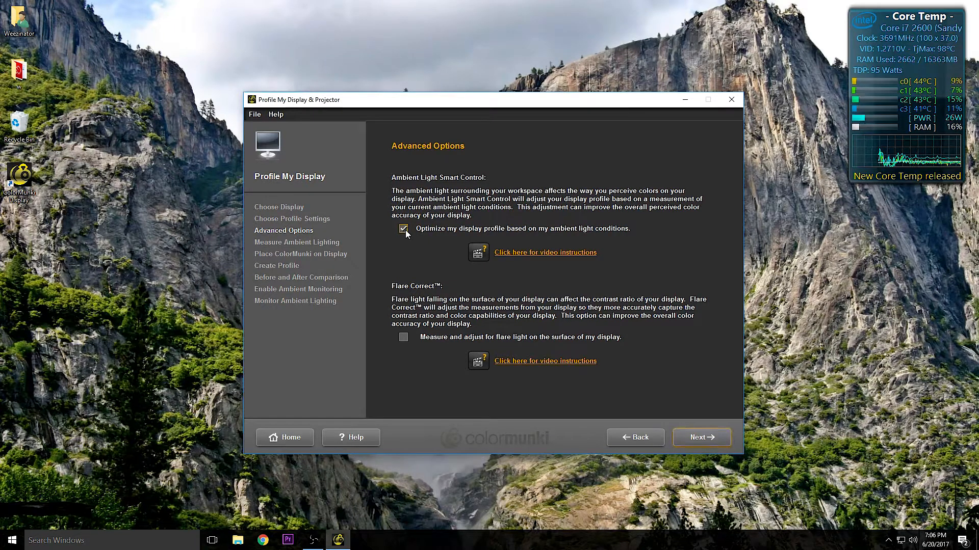
Turn off ambient-light profile optimisation, leave Flare Correct off, and continue to device placement.
{"action": "left_click", "coordinate": [403, 228]}
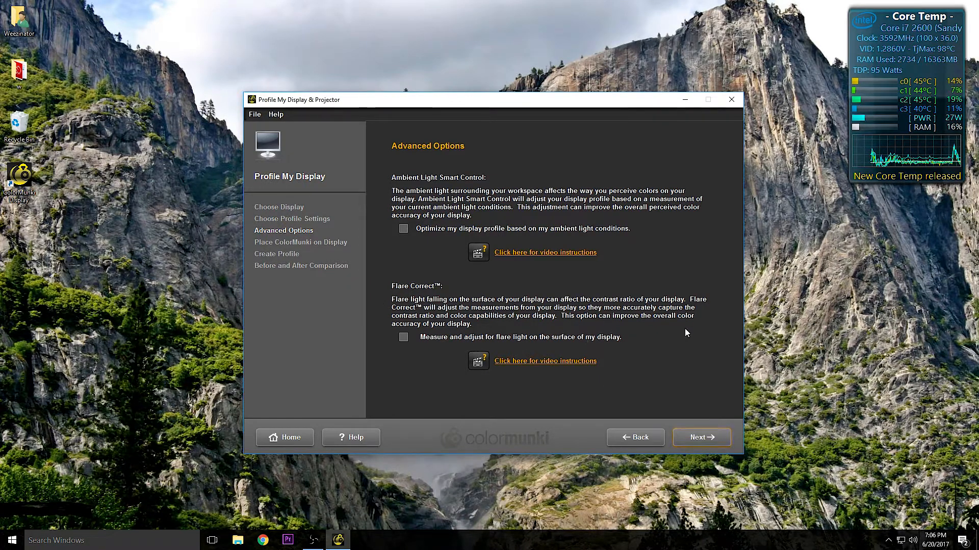
{"action": "mouse_move", "coordinate": [709, 450]}
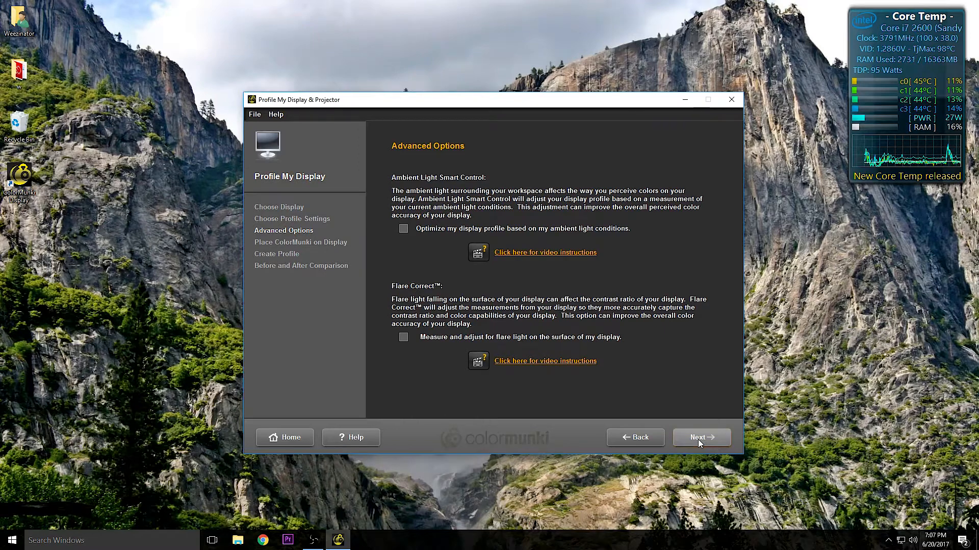
{"action": "left_click", "coordinate": [702, 438]}
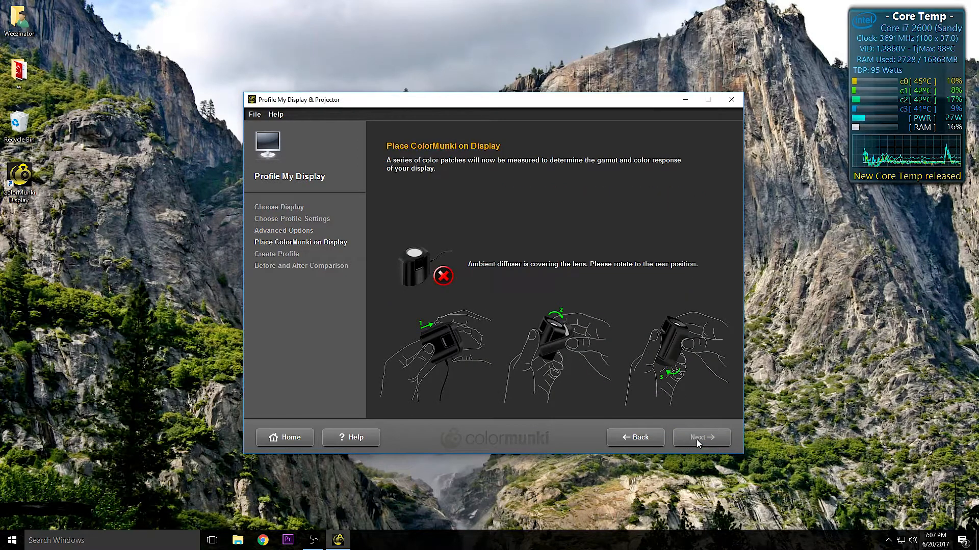
{"action": "left_click", "coordinate": [702, 438]}
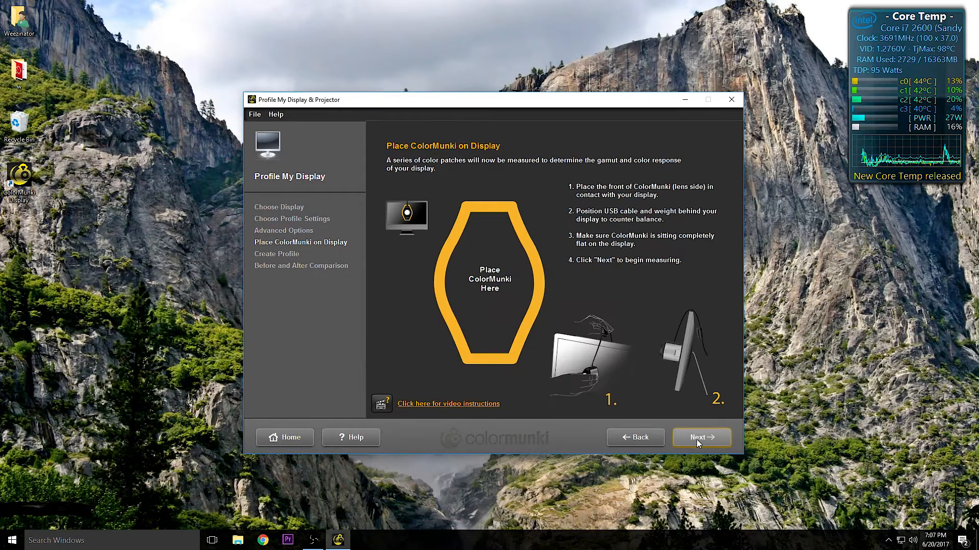